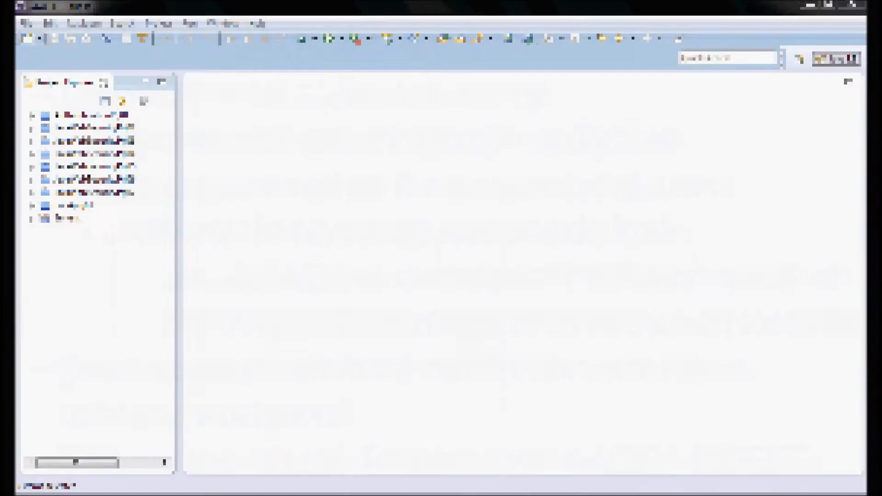
Create dynamic web project JavaWebSecurityPrj08 on Tomcat v7.0 with a generated web.xml descriptor.
click(27, 38)
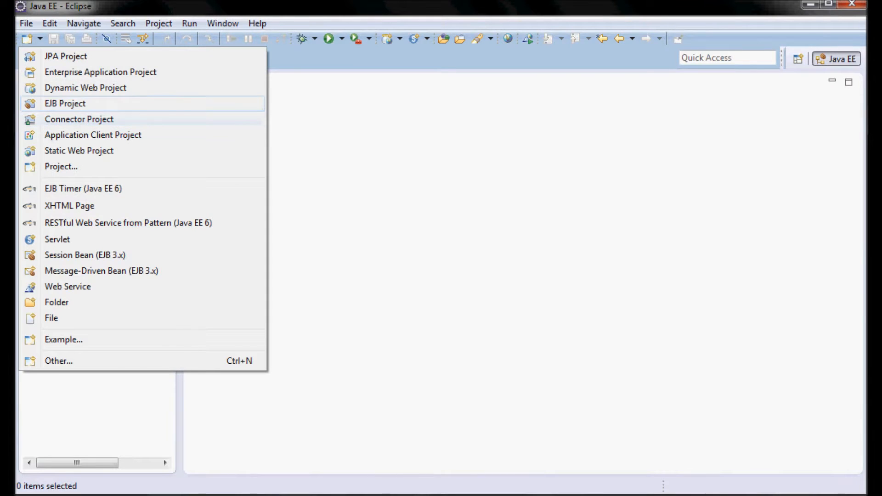
click(86, 87)
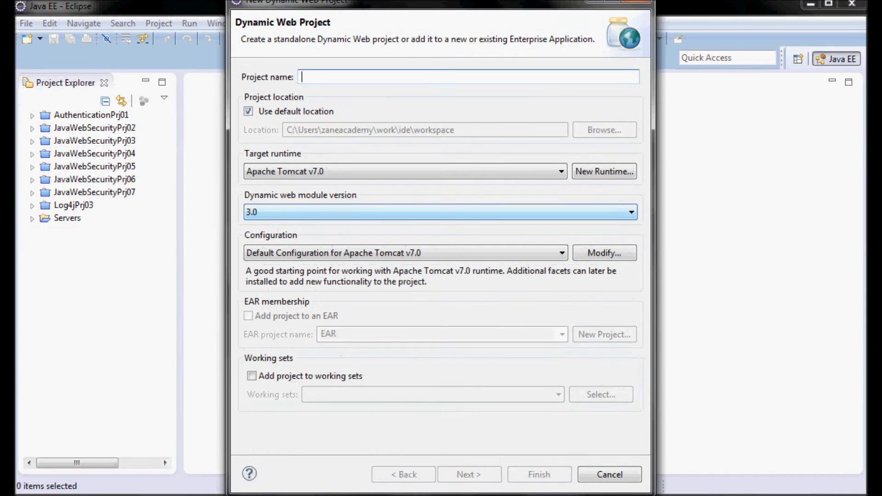
text(JavaWebSecurityPrj08)
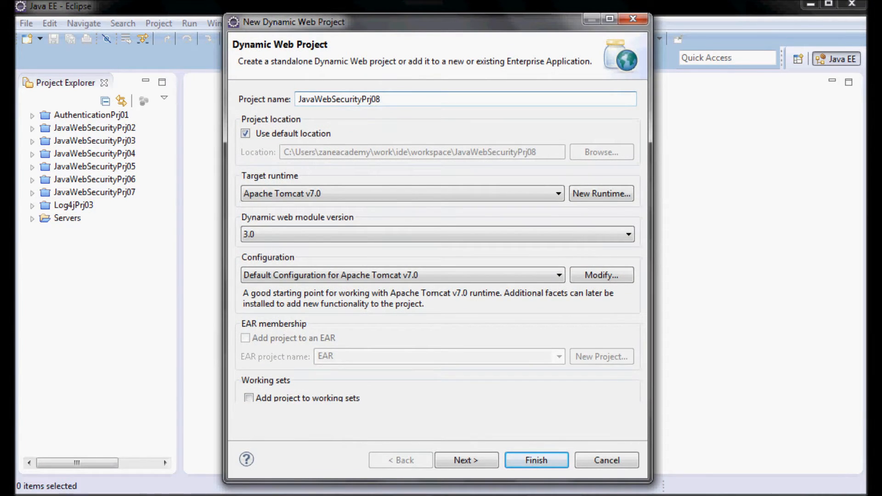
click(466, 460)
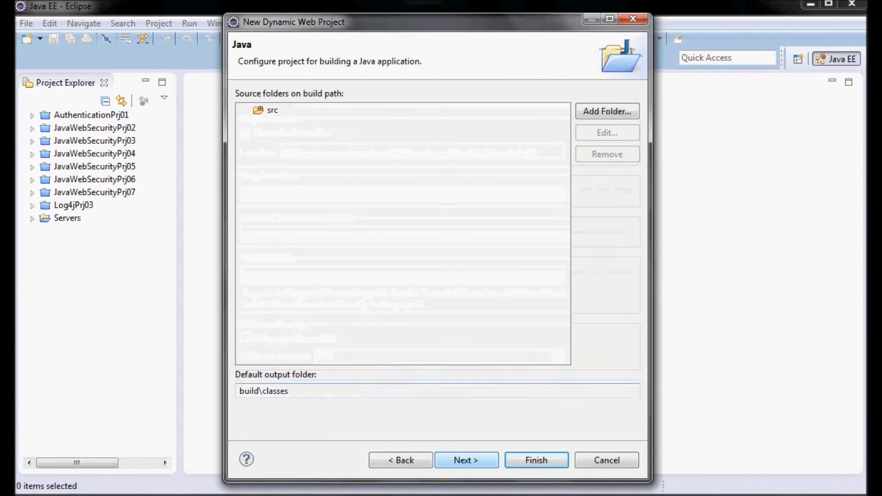
click(466, 460)
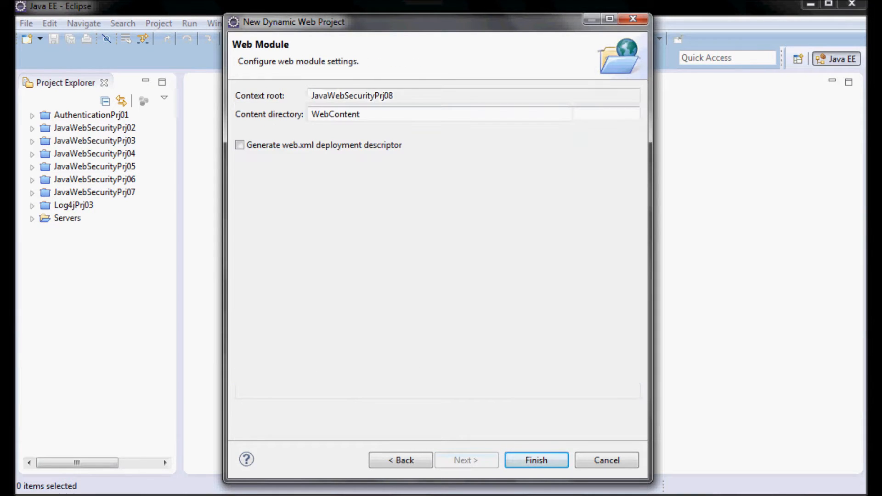
click(240, 145)
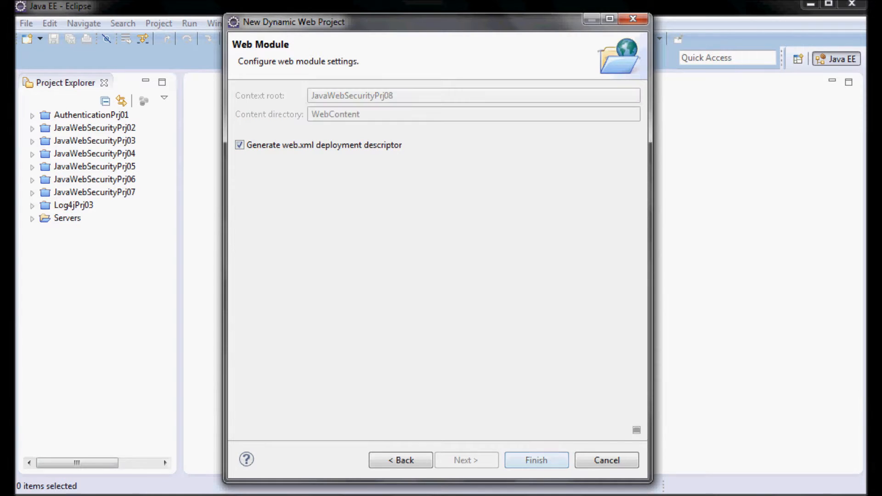
click(534, 460)
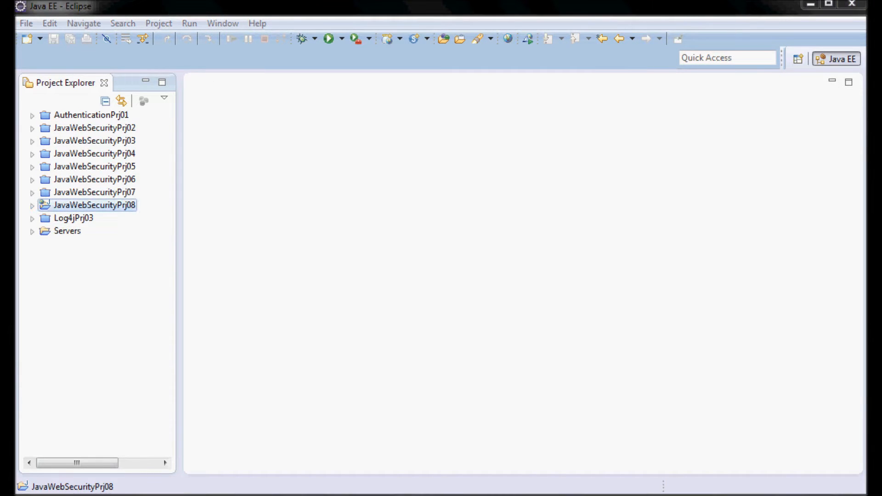
Add a login-config with auth-method BASIC to web.xml and save it.
click(32, 205)
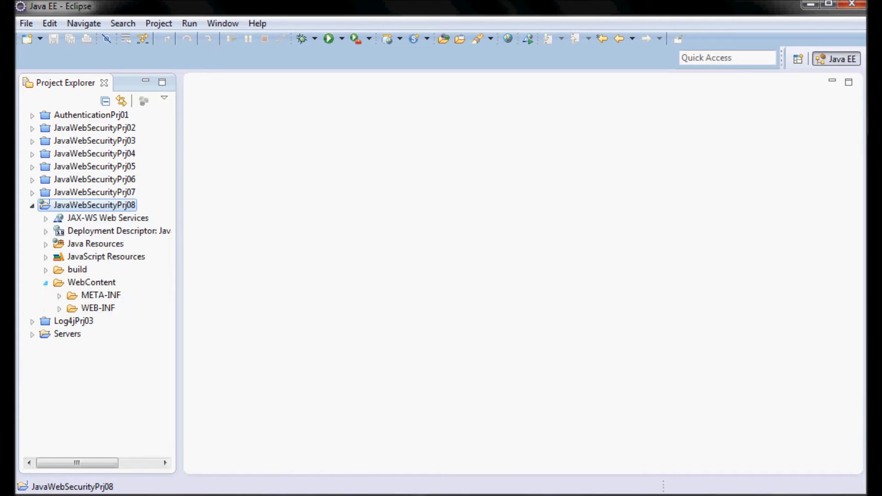
double_click(110, 333)
text(<auth-method>BASIC</auth-method>)
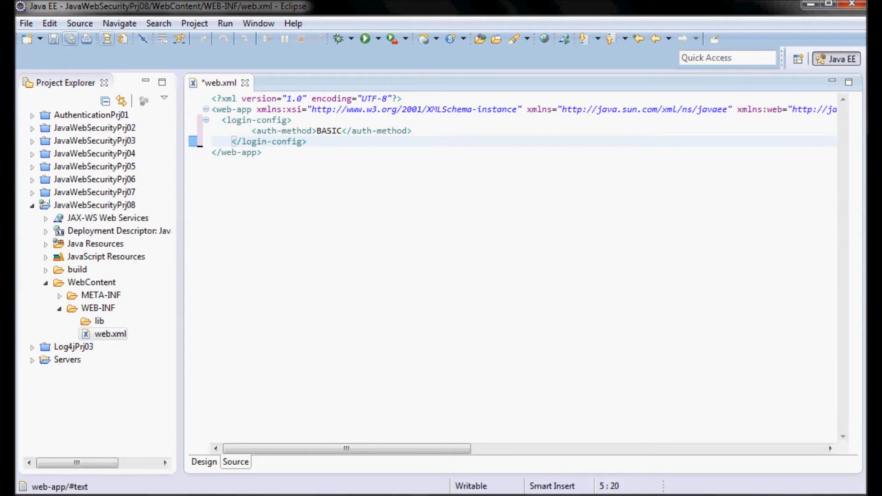
click(25, 23)
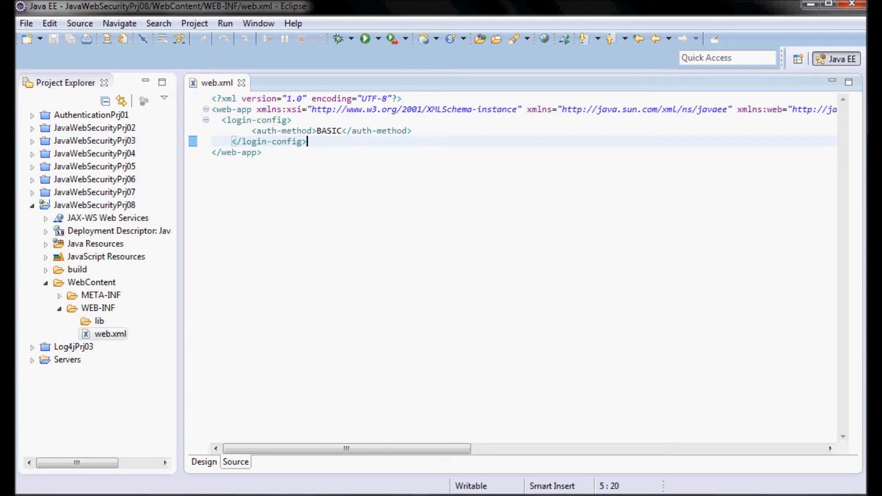
mouse_move(241, 83)
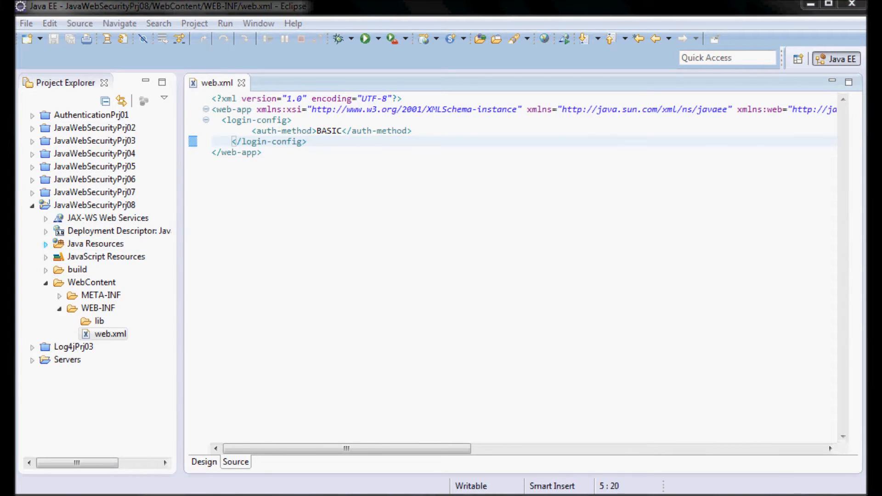
Create package com.za.tutorial.java.security under Java Resources.
right_click(95, 243)
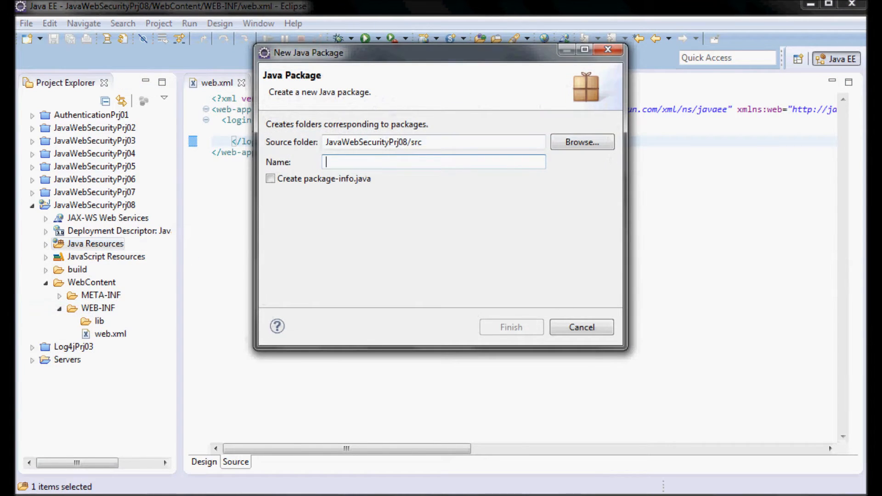
text(com.za.tutorial.java.security)
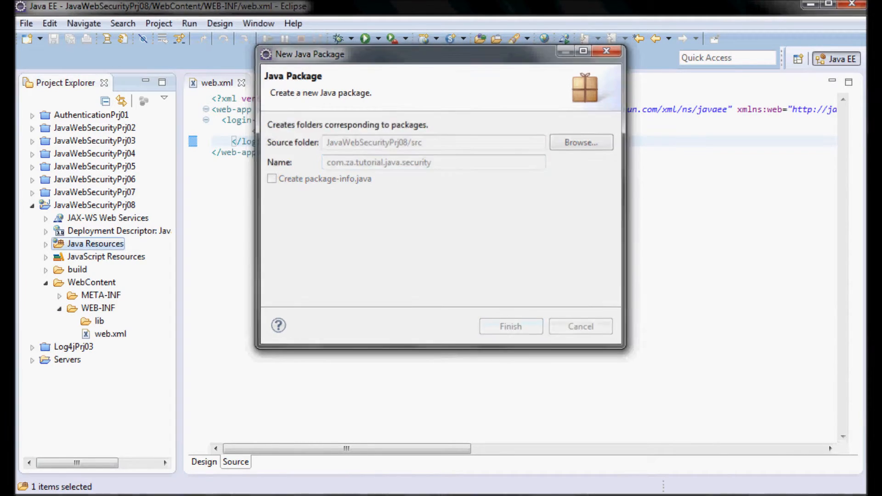
click(510, 326)
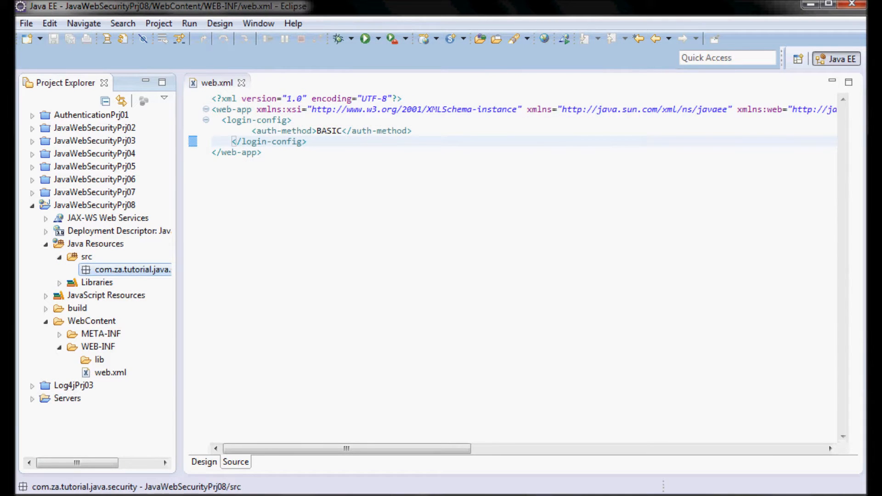
Create servlet AuthenticationServlet in the package with doGet and doPost stubs.
right_click(133, 269)
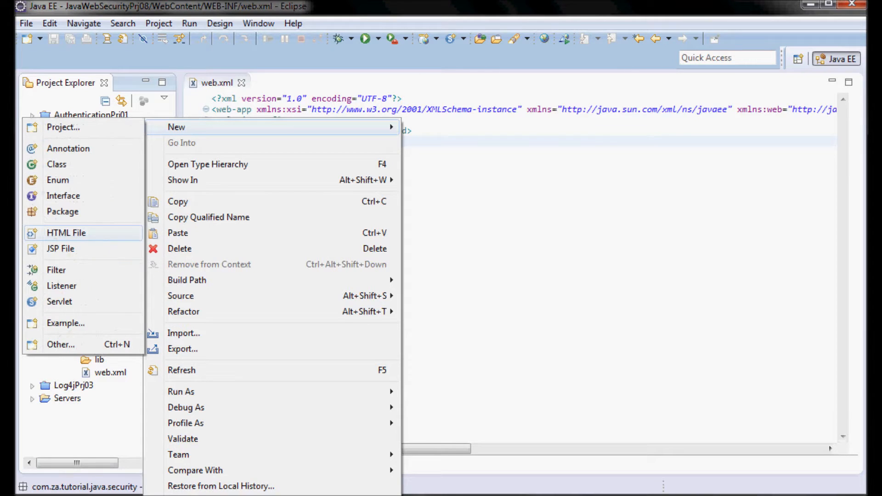
click(60, 301)
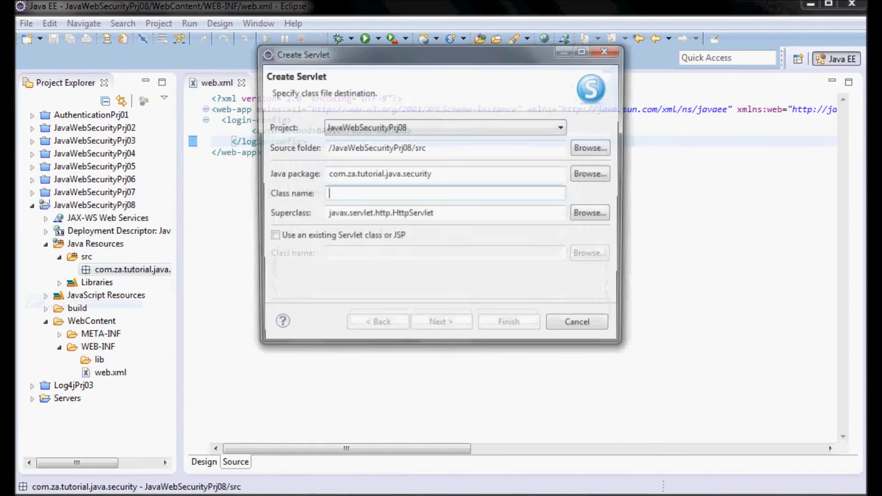
text(AuthenticationServlet)
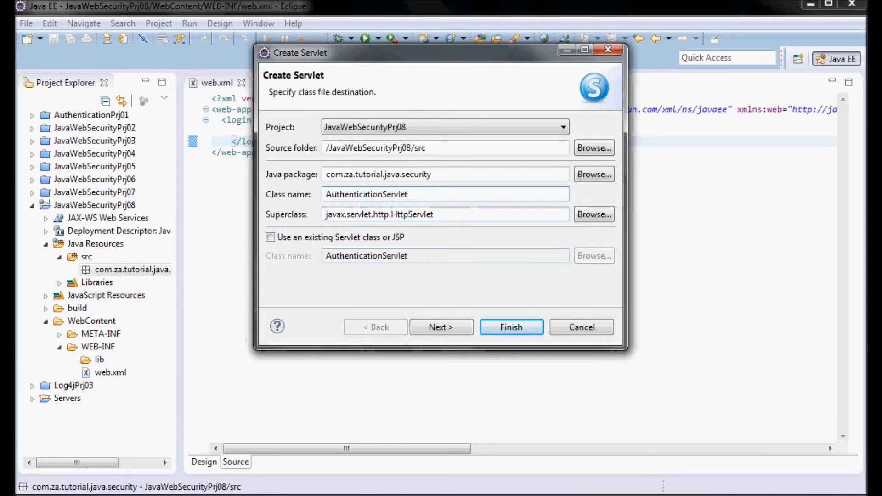
click(441, 327)
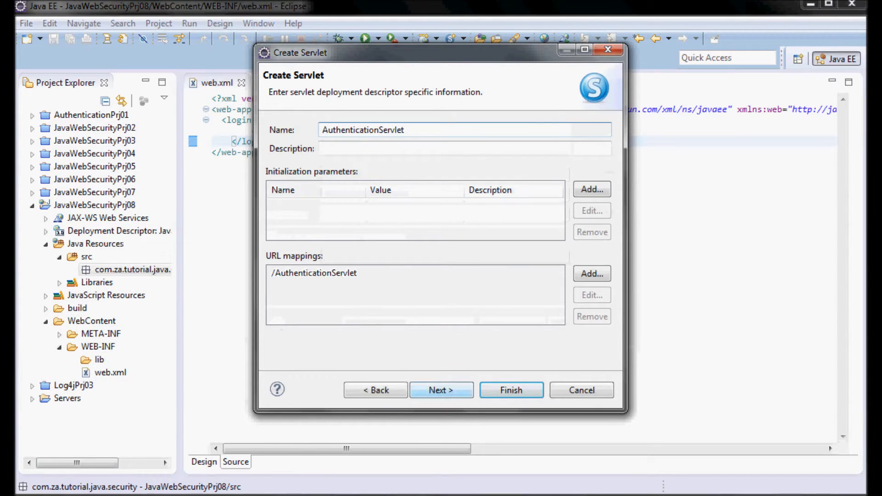
click(441, 390)
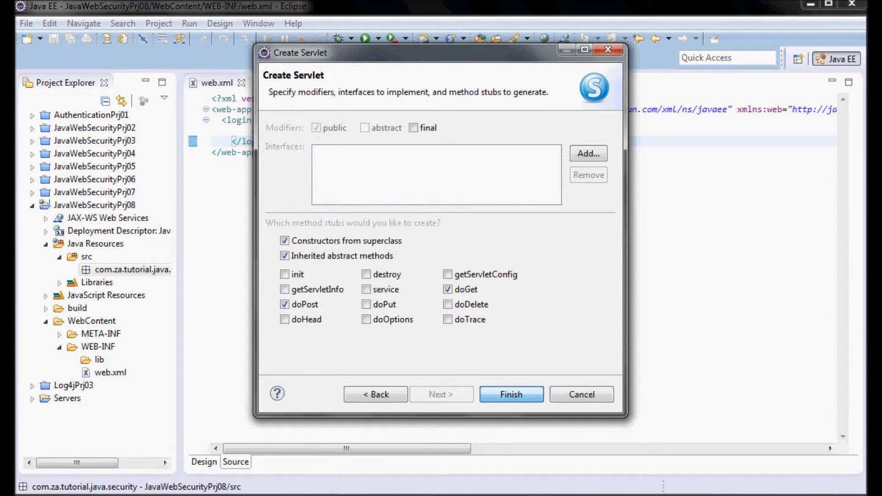
click(510, 394)
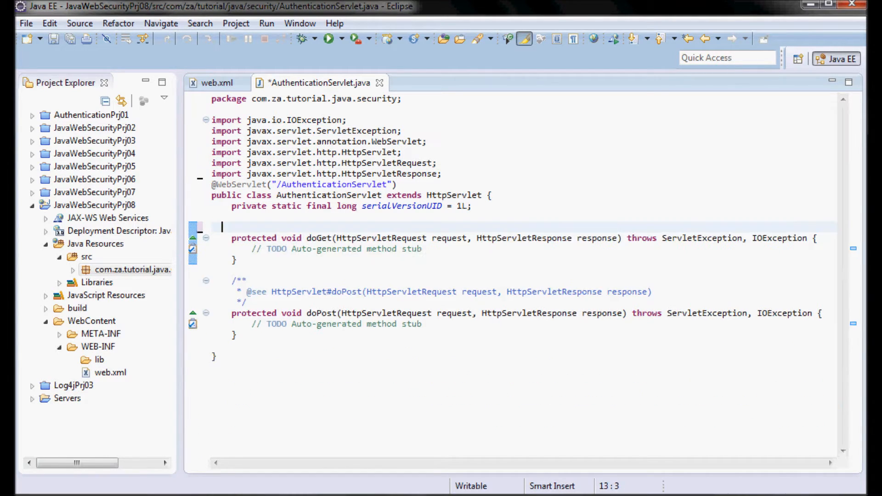
Remove the comments, blank lines and the doPost stub, leaving only doGet.
key(Backspace)
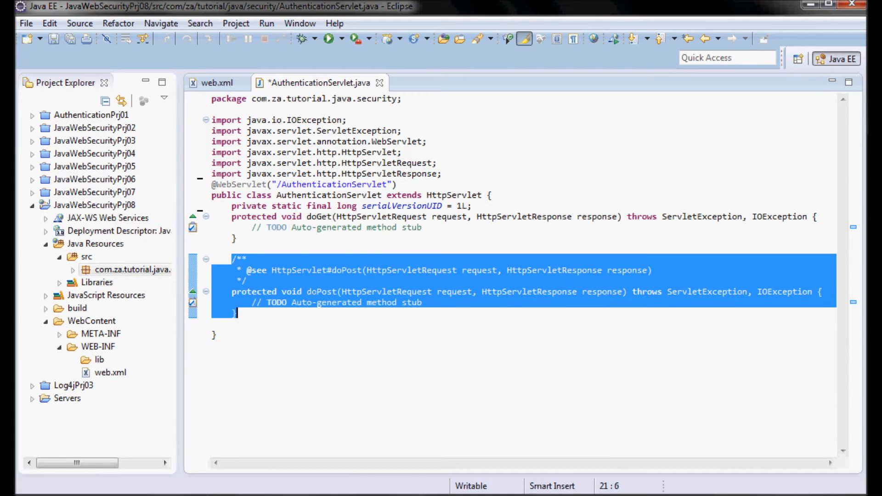
key(Delete)
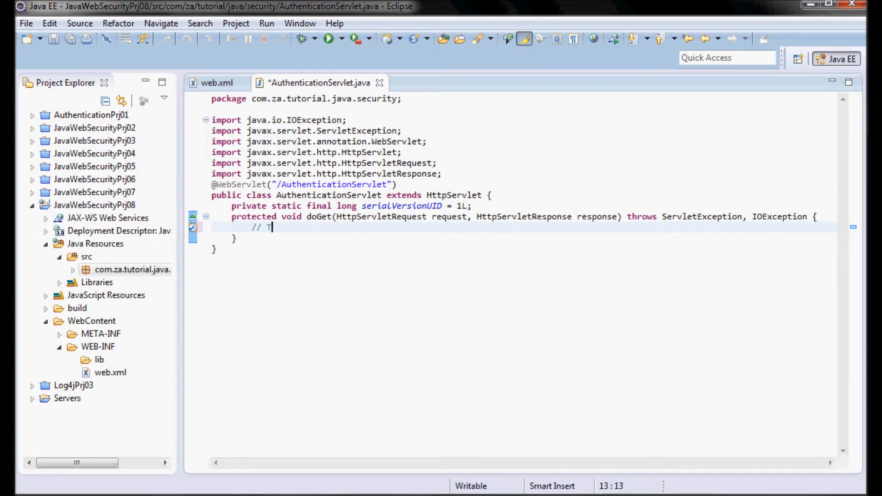
Replace the doGet TODO with the statement request.authenticate(response);.
text(re)
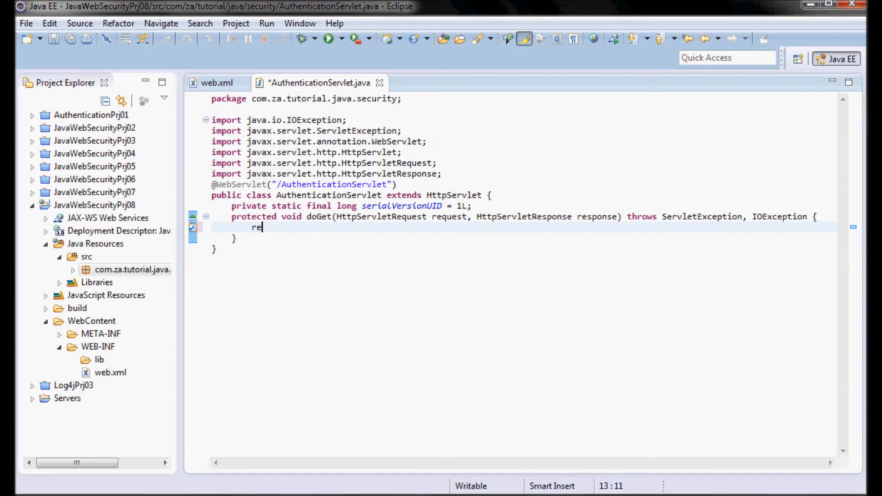
text(quest)
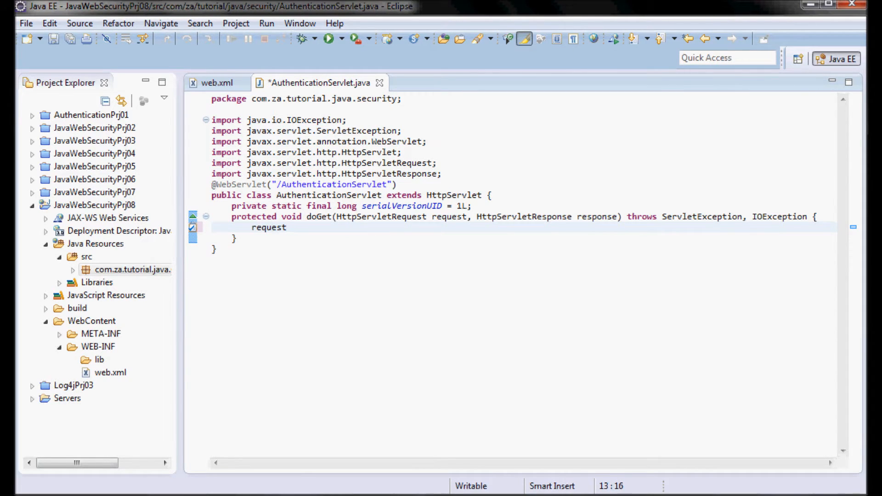
text(.)
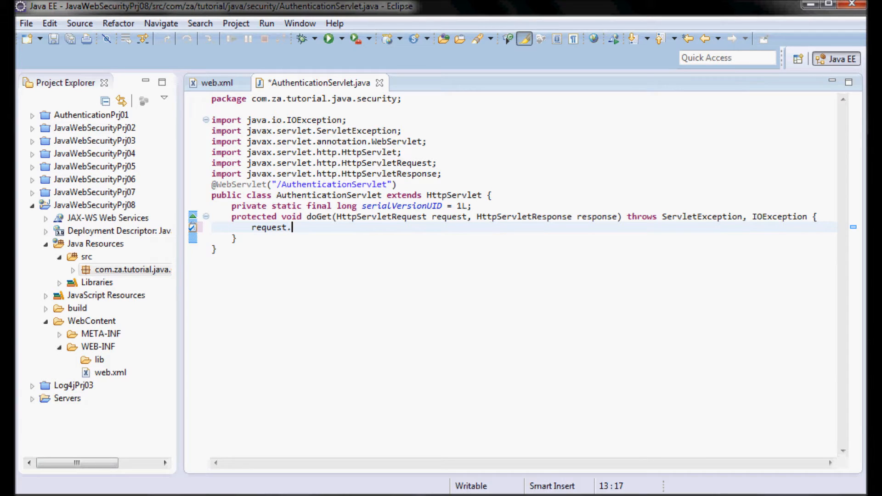
text(.)
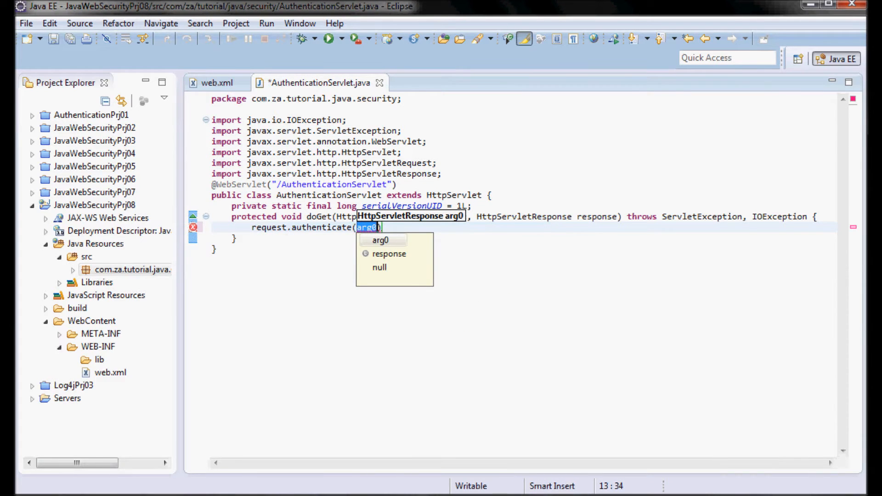
text(response)
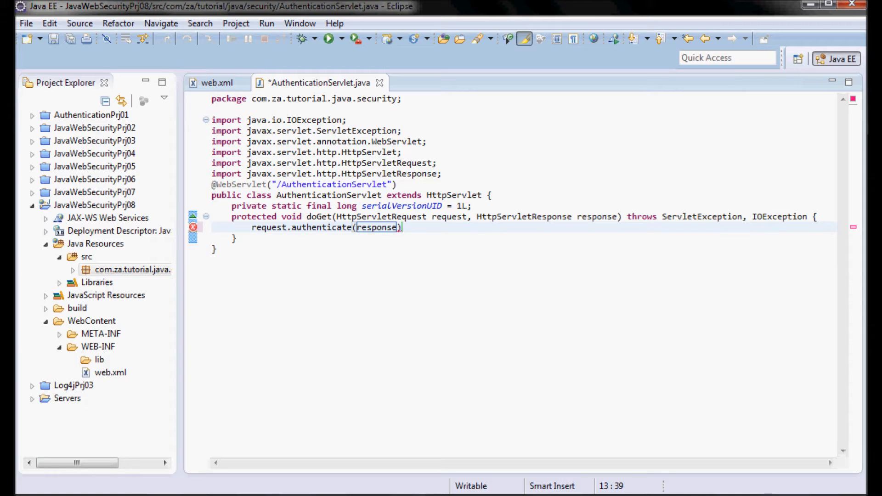
text(;)
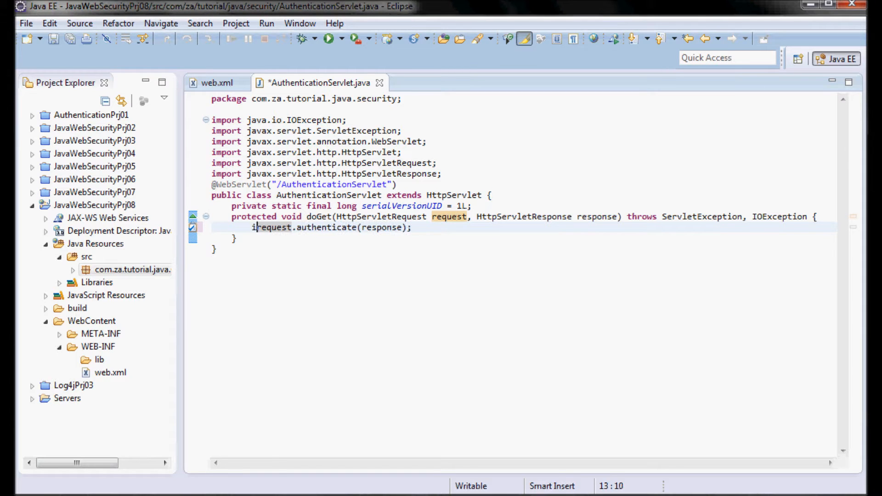
Wrap the authenticate call in if/else whose else prints "failure to authenticate ...".
text(if ()
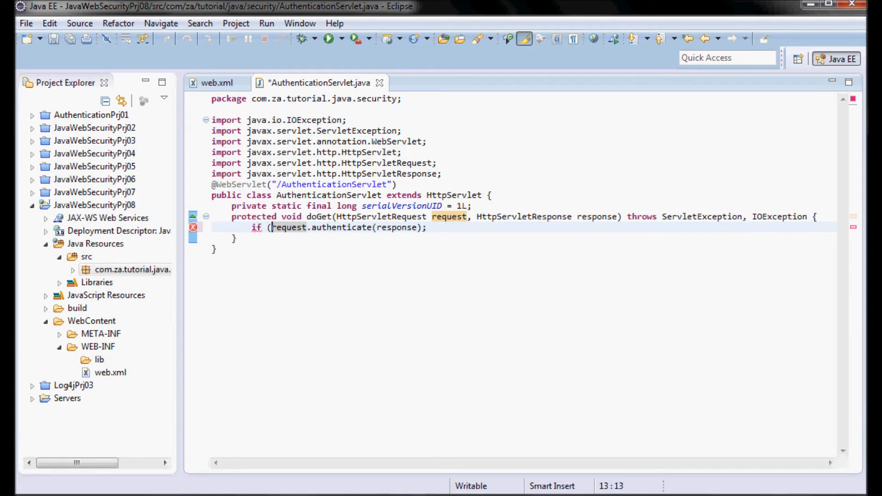
click(426, 227)
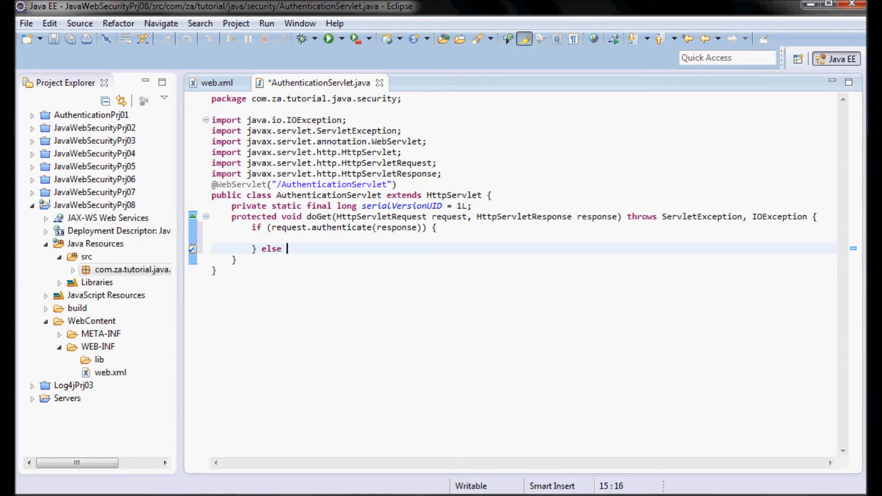
text({)
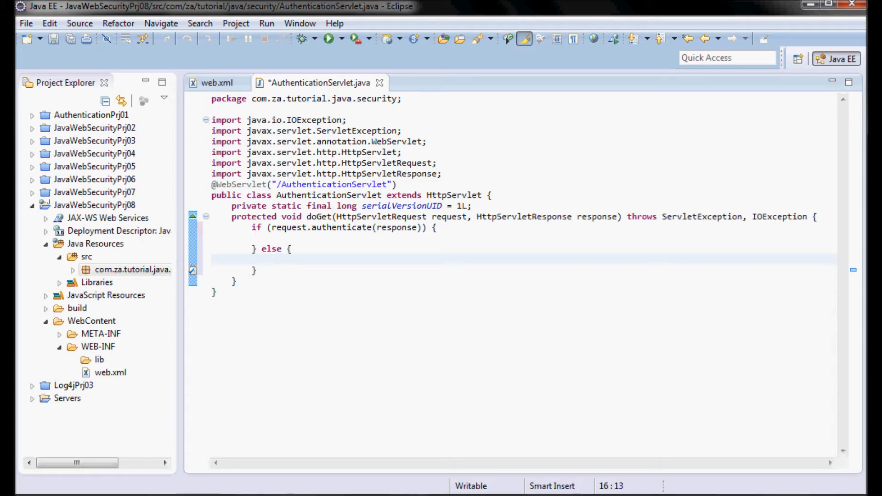
click(272, 260)
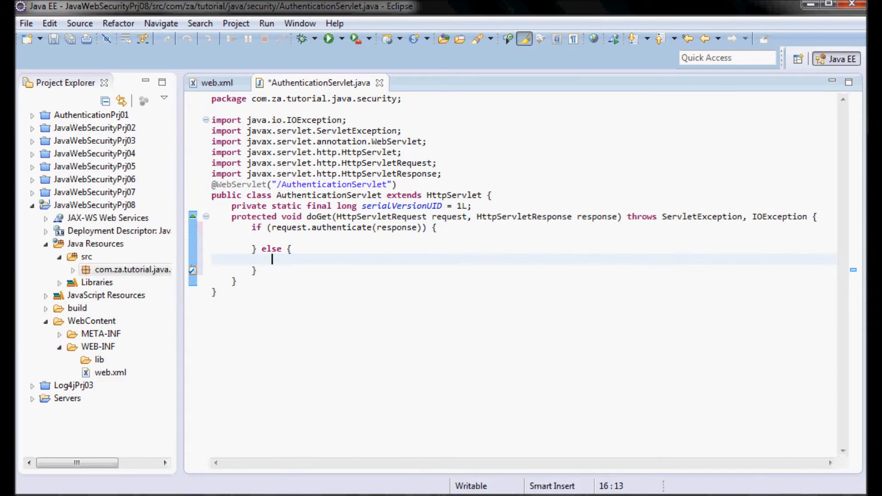
text(System.out.println("failure to authenticate ...");)
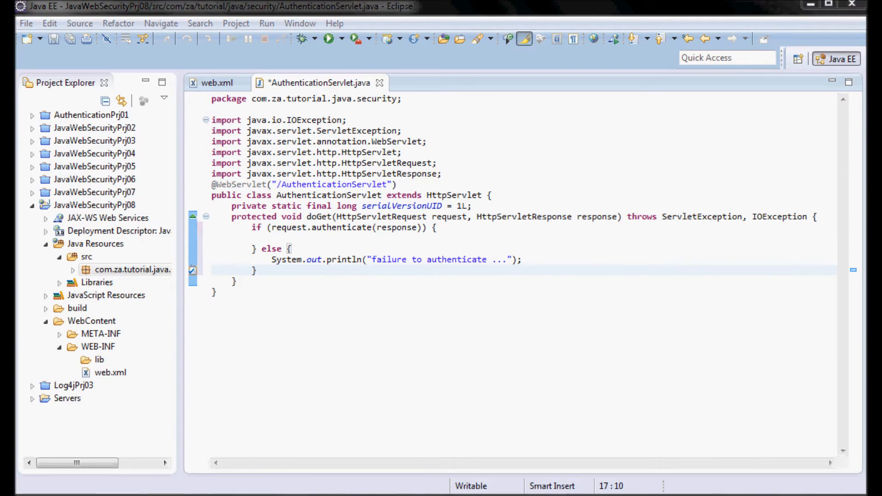
In the if branch set content type text/html and print "user " + getRemoteUser() + " is now authenticated ...".
click(270, 228)
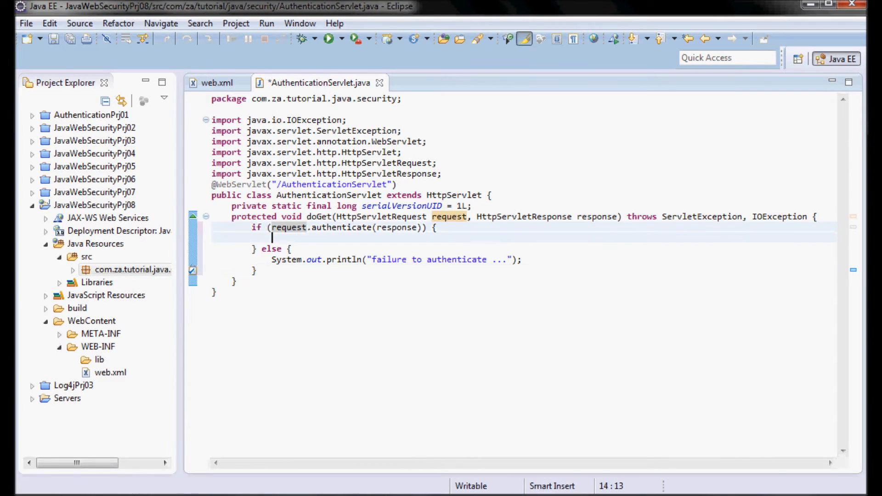
text(response.setContentType("text/html");)
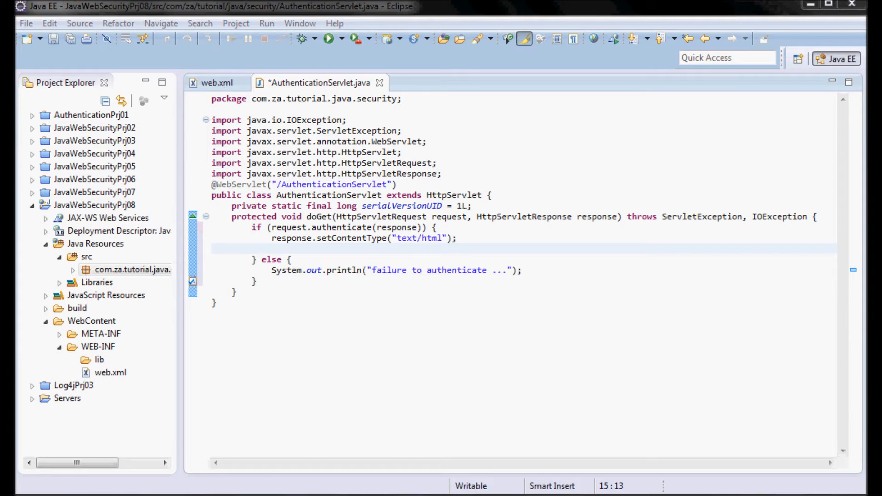
click(271, 248)
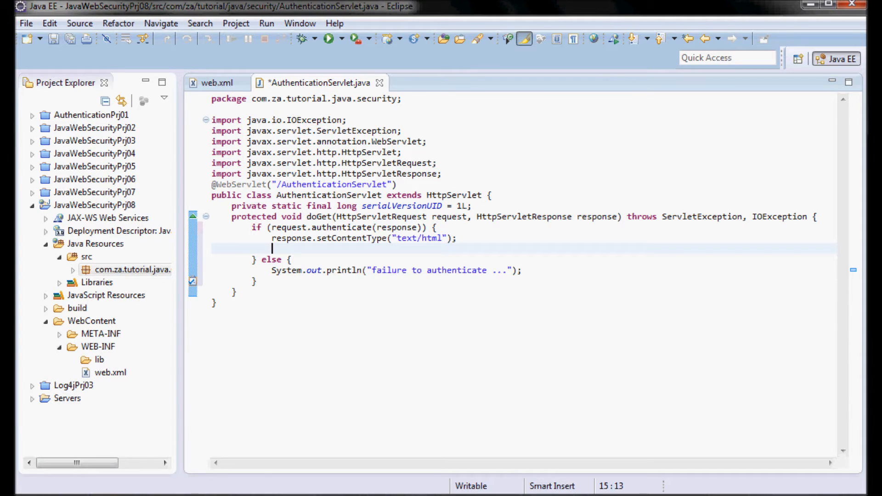
text(response.getWriter().println("user "+request.getRemoteUser()+" is now authenticated ...");)
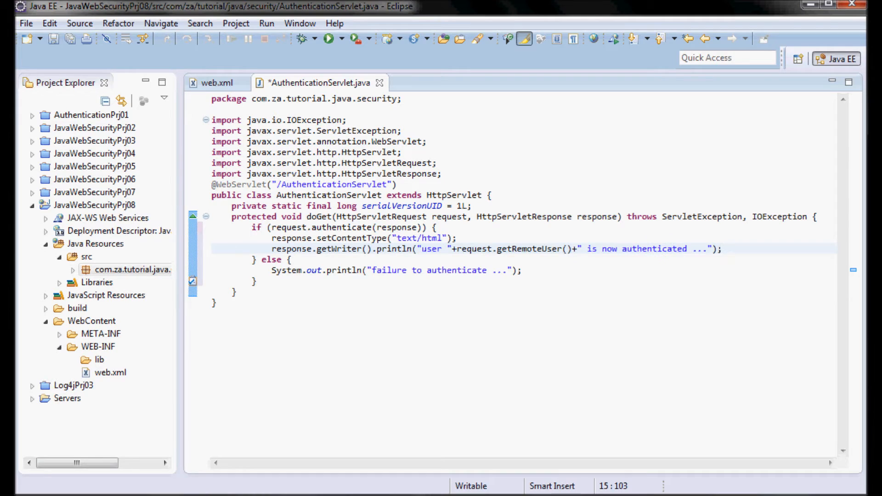
Review the getRemoteUser message line, save the servlet, and expand the Tomcat v7.0 server files.
double_click(512, 249)
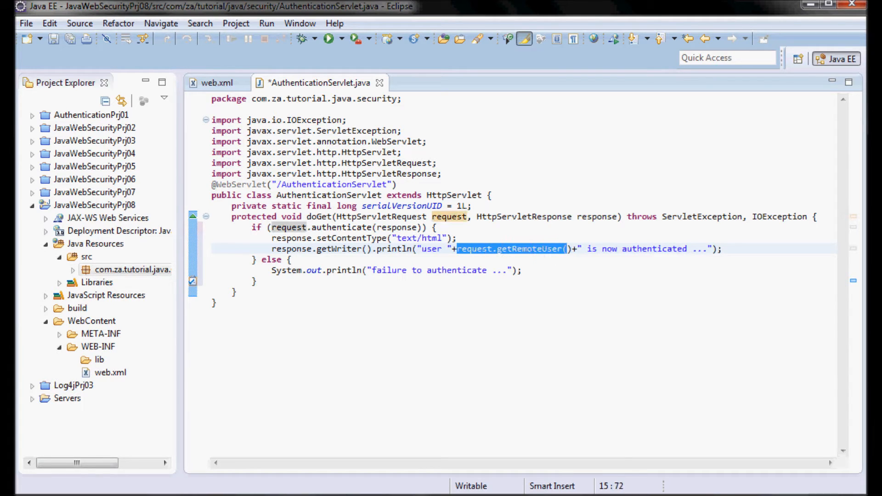
click(656, 249)
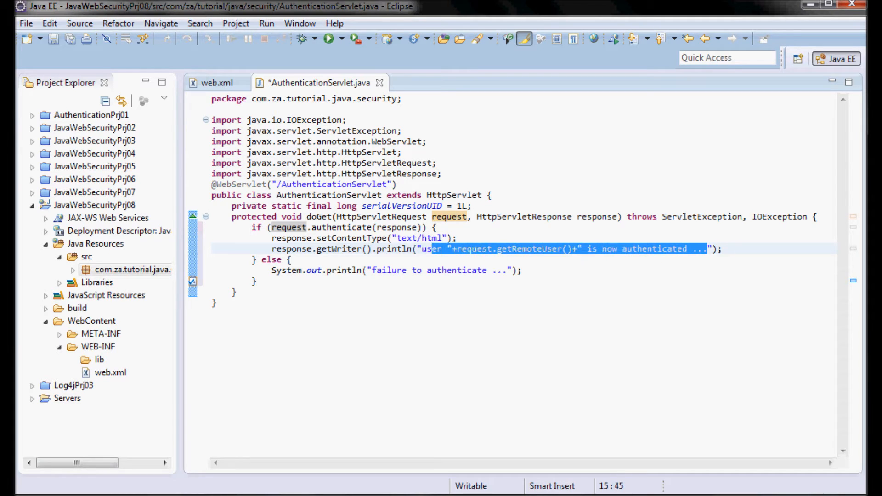
click(484, 248)
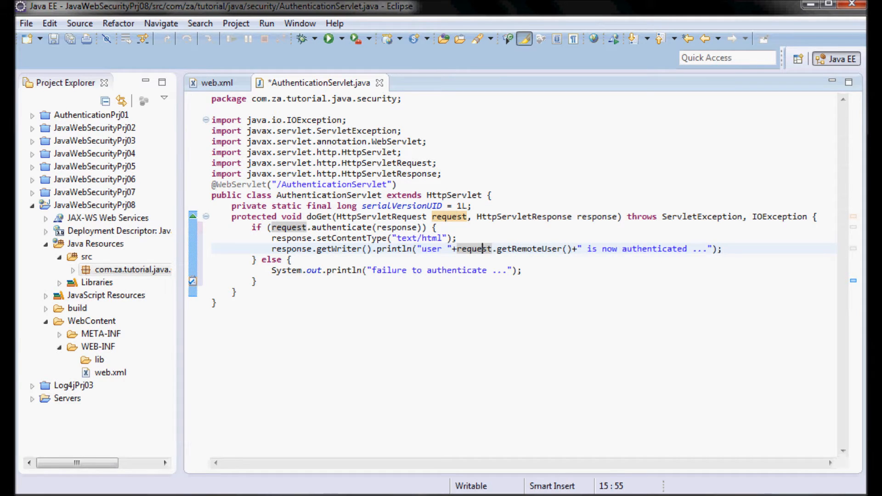
click(25, 23)
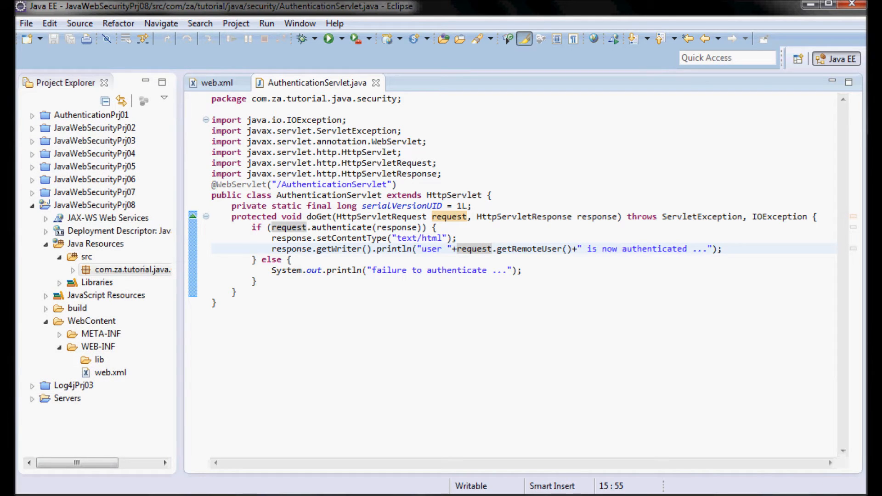
click(32, 398)
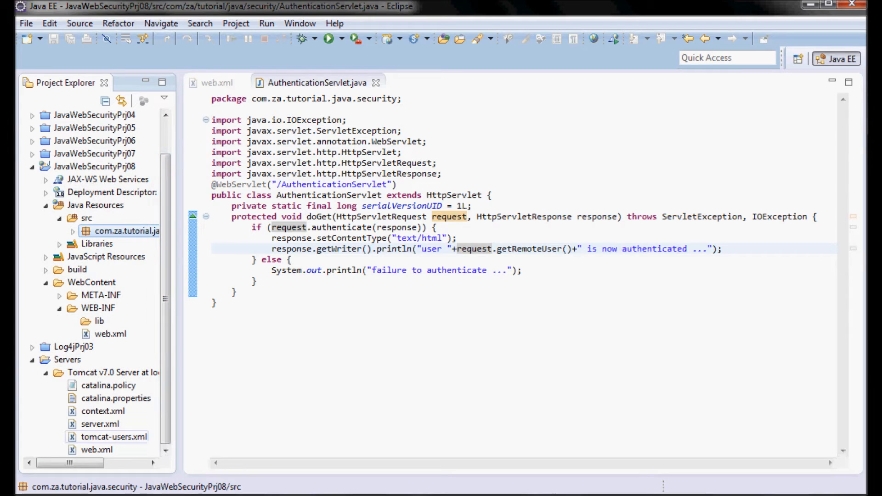
double_click(115, 436)
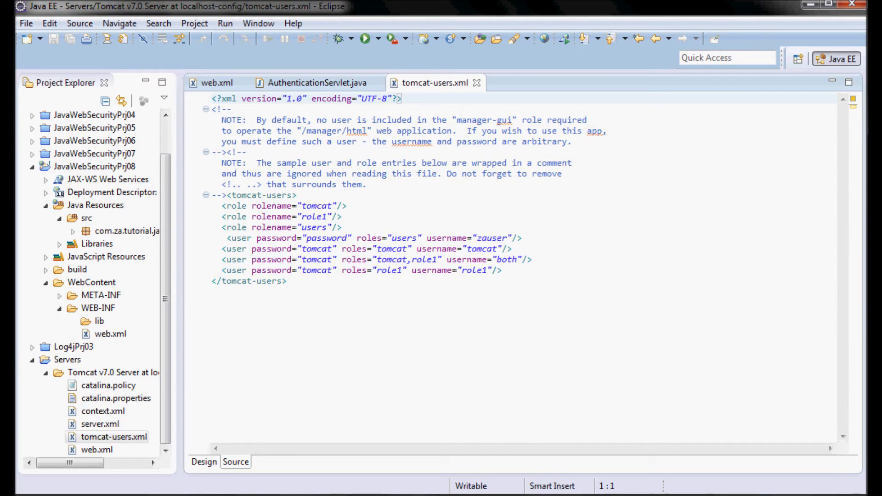
triple_click(372, 238)
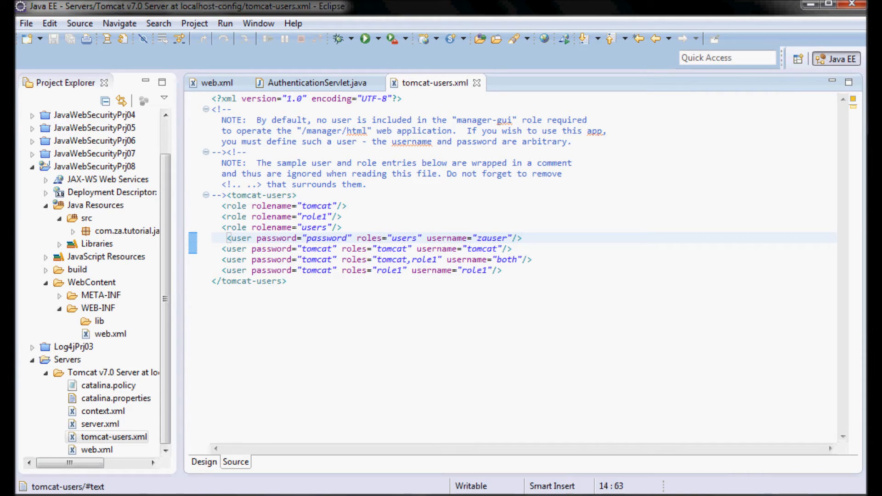
double_click(493, 238)
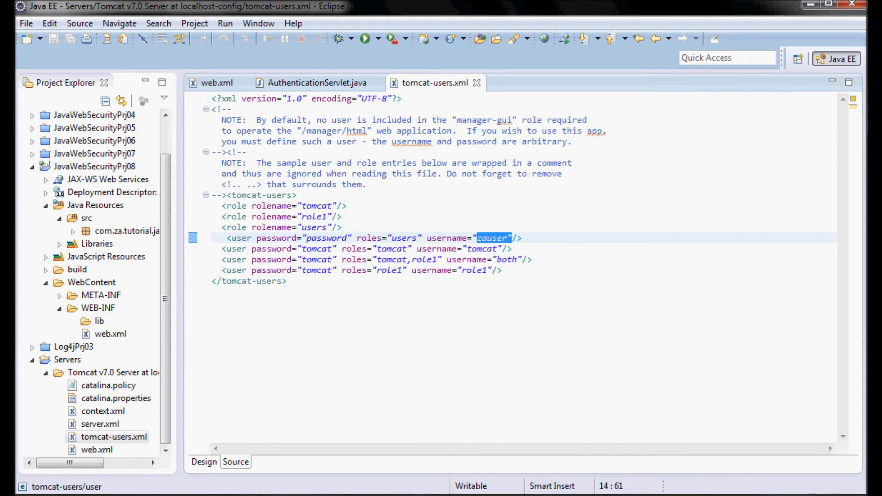
double_click(318, 237)
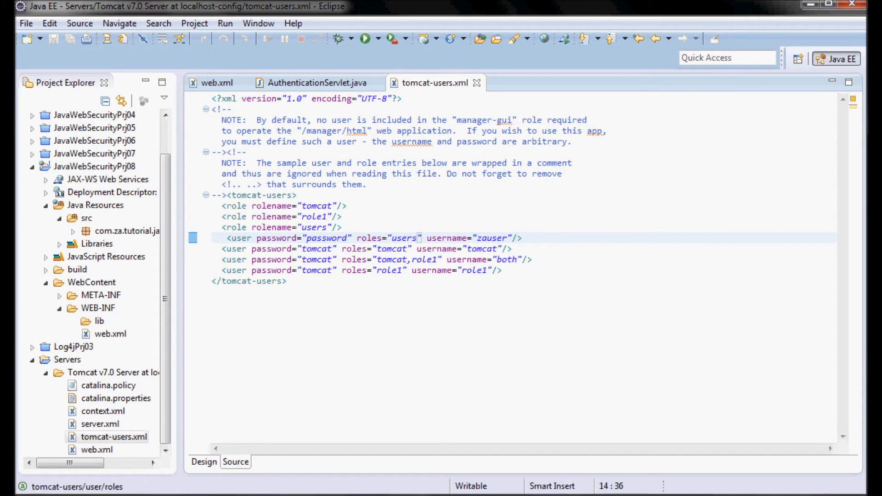
double_click(404, 238)
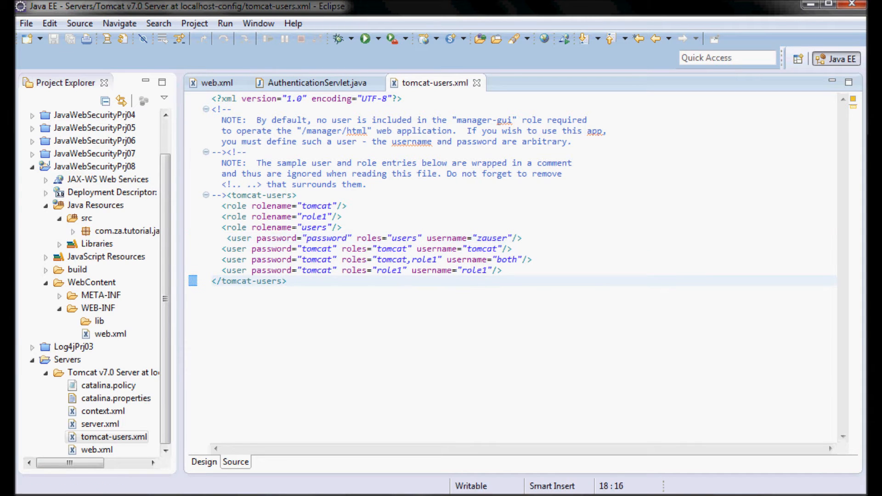
click(316, 82)
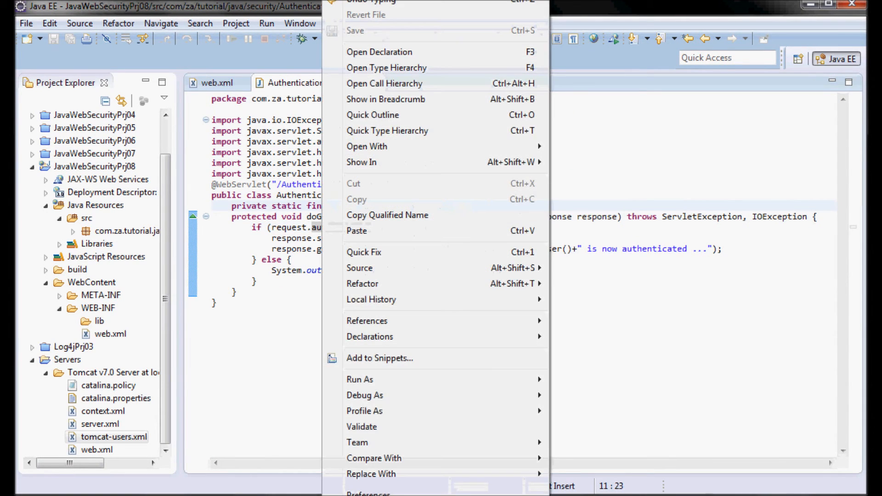
Run JavaWebSecurityPrj08 on the Tomcat v7.0 server via Run As > Run on Server.
click(360, 379)
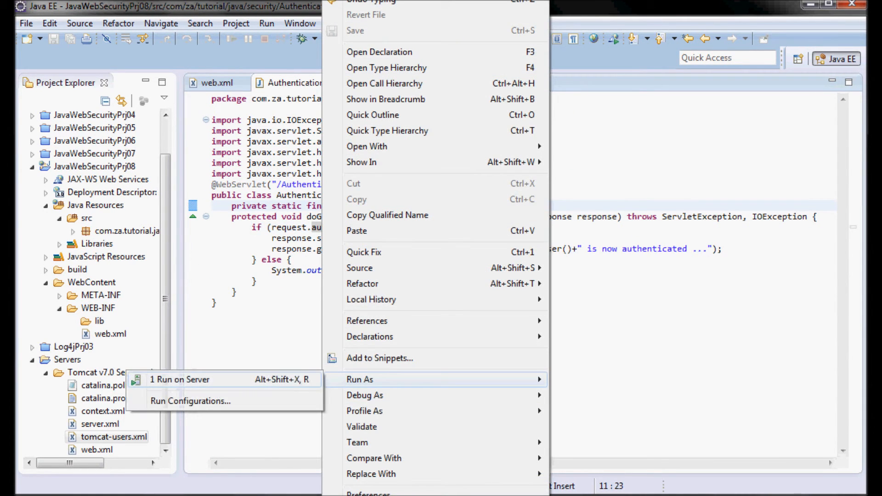
click(180, 379)
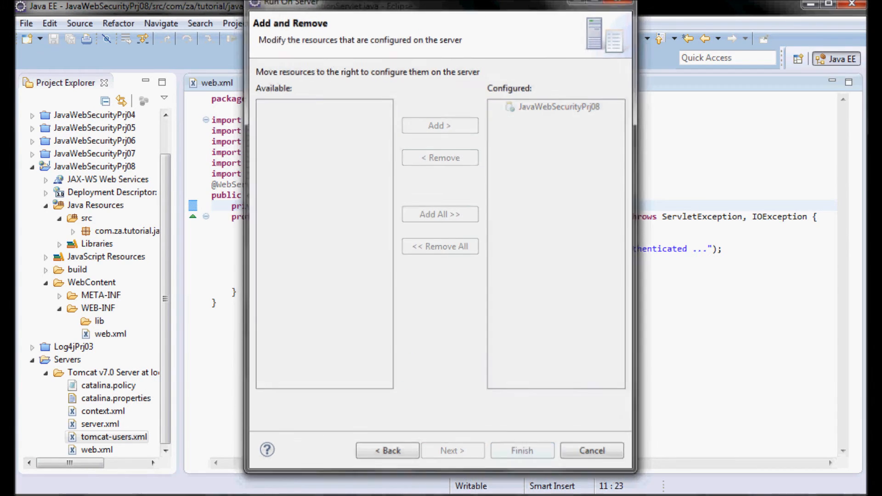
click(521, 450)
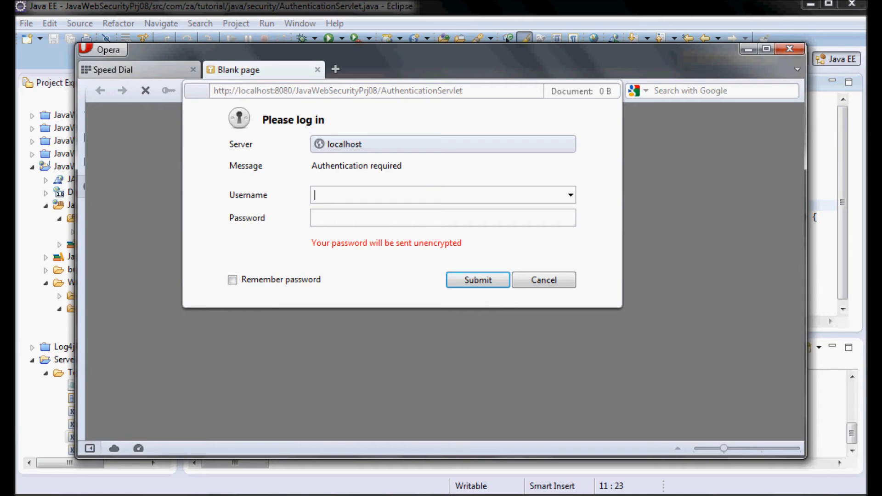
mouse_move(193, 70)
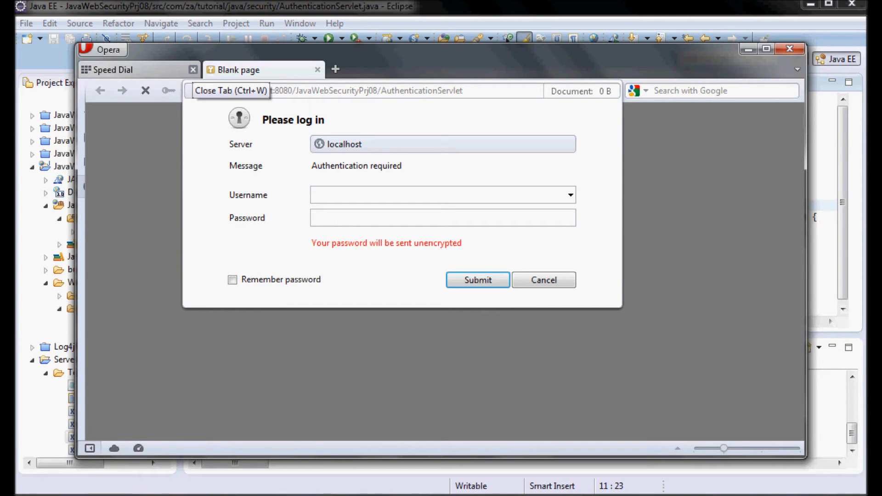
Close the Speed Dial tab and submit the BASIC login as zauser with the password.
click(193, 70)
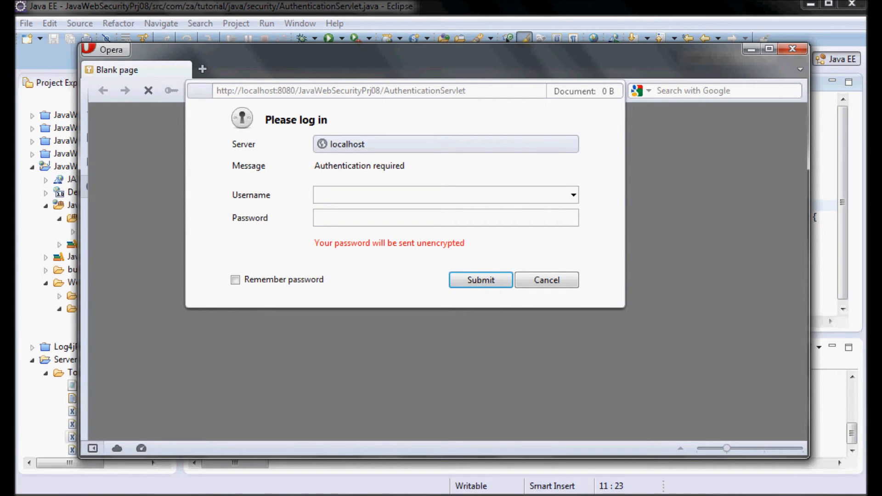
text(zauser)
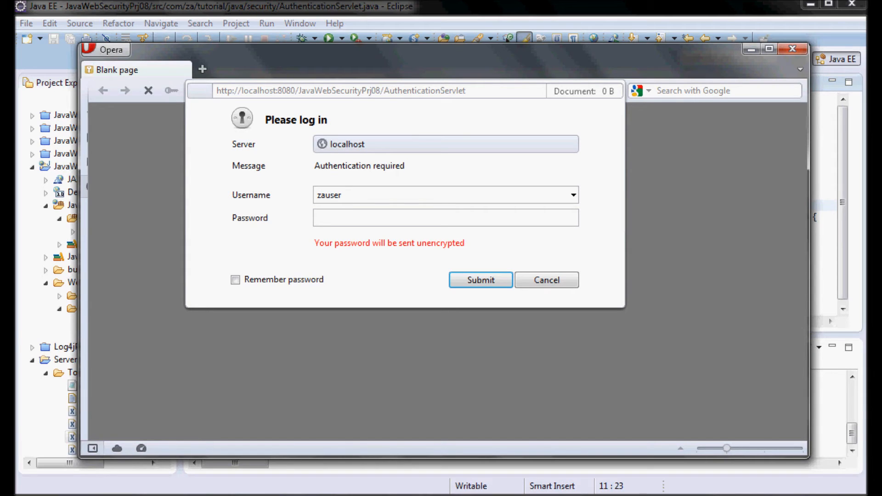
text(•)
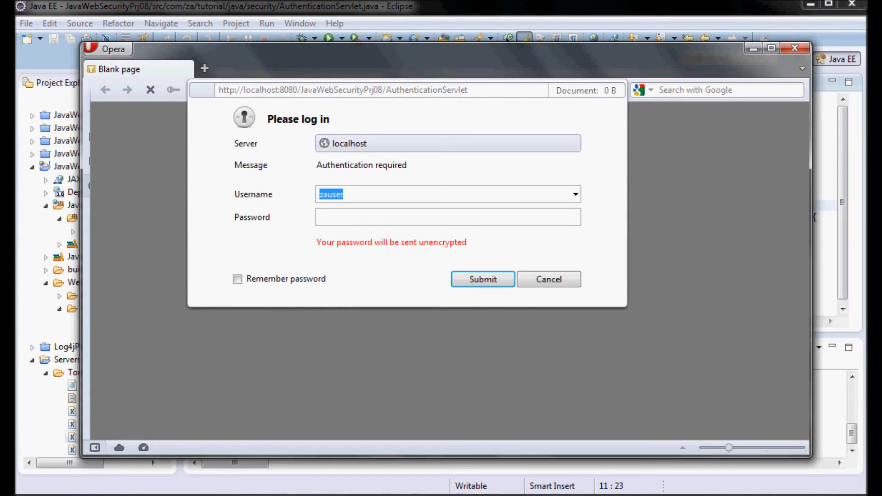
text(••••)
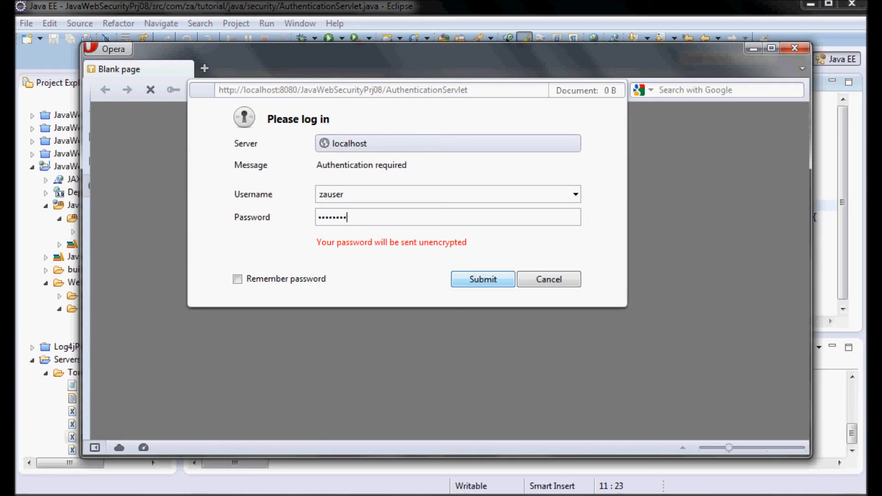
click(482, 279)
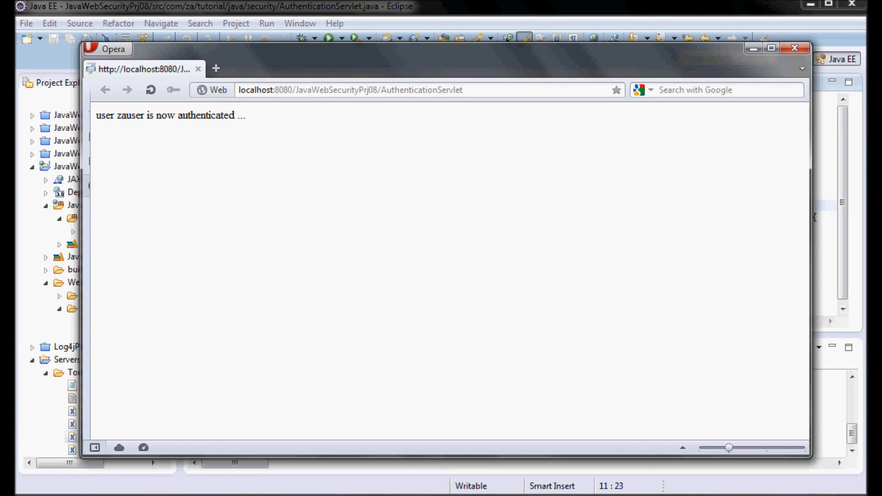
mouse_move(143, 448)
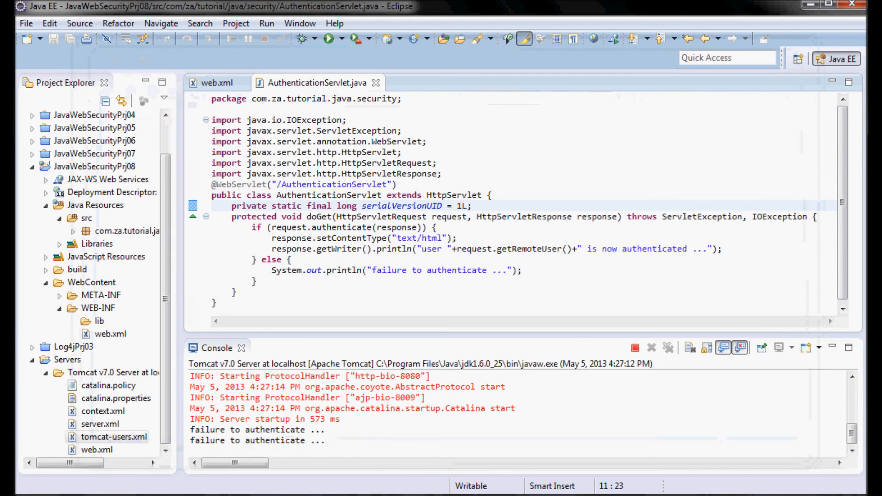
Stop Tomcat, change web.xml's auth-method from BASIC to DIGEST and save it.
click(634, 347)
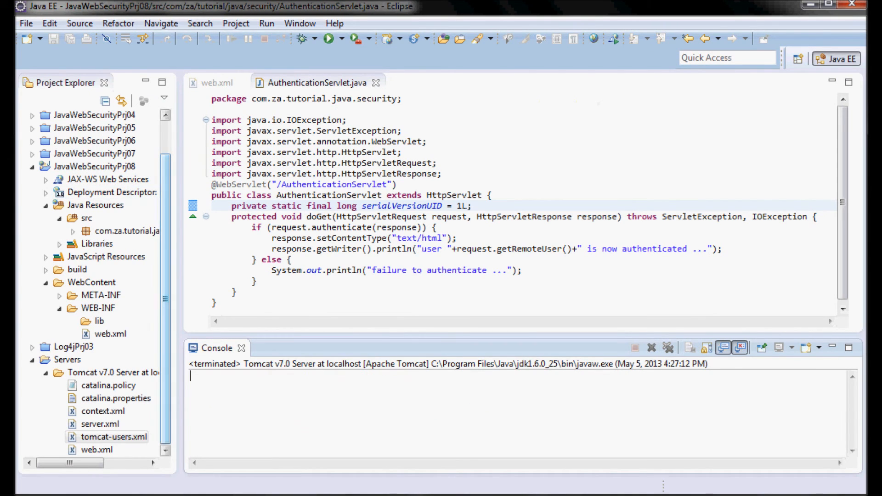
click(213, 83)
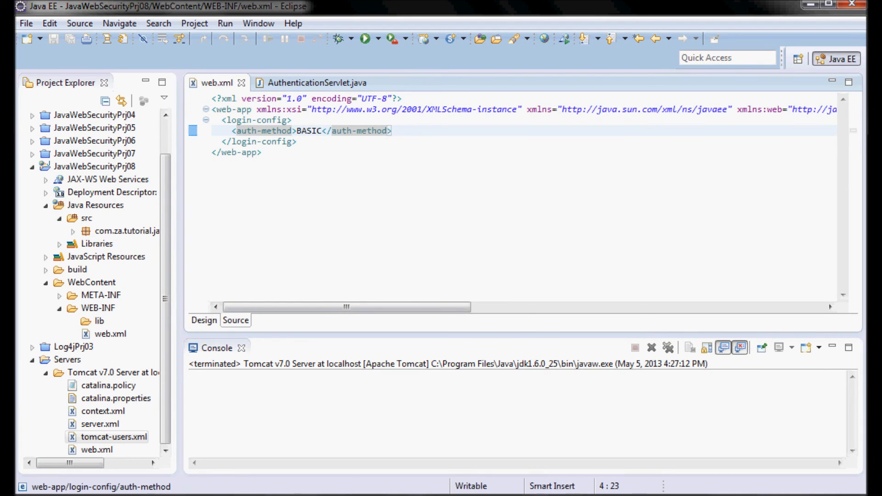
text(D)
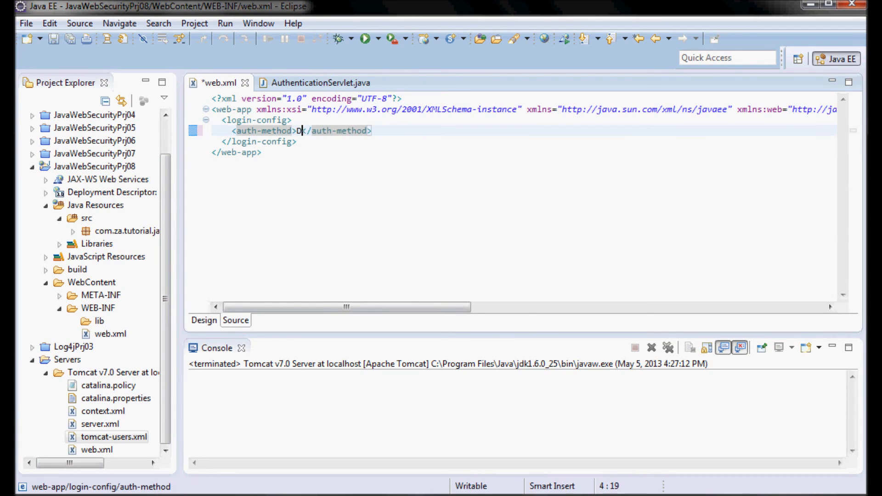
text(IGE)
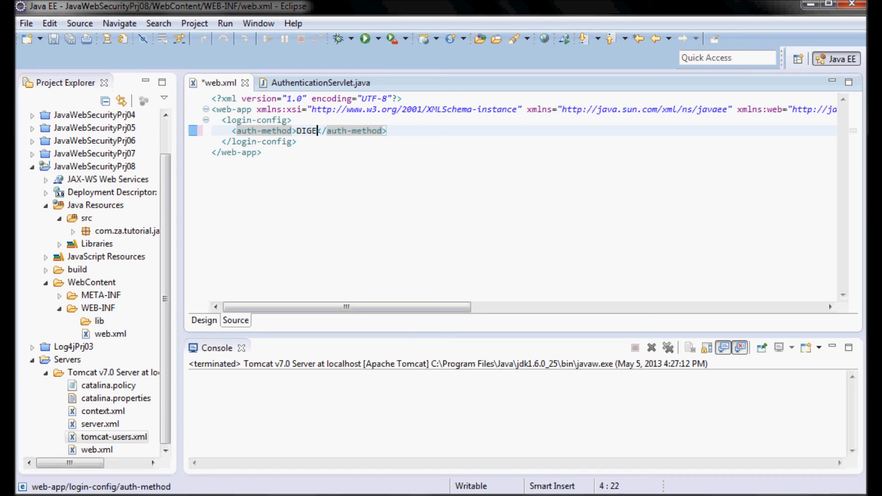
text(ST)
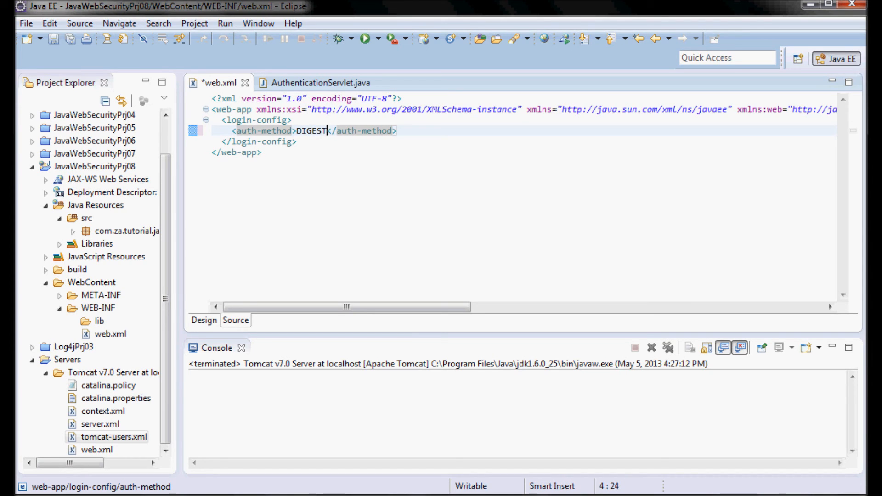
click(24, 23)
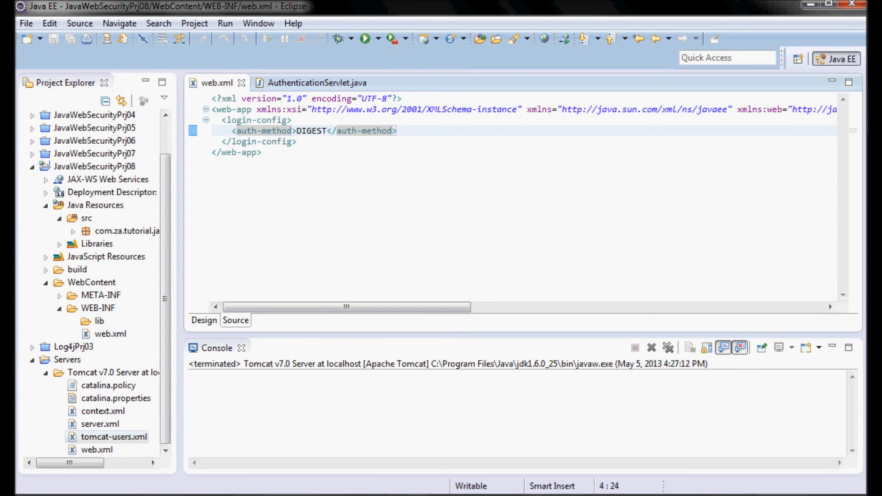
click(114, 449)
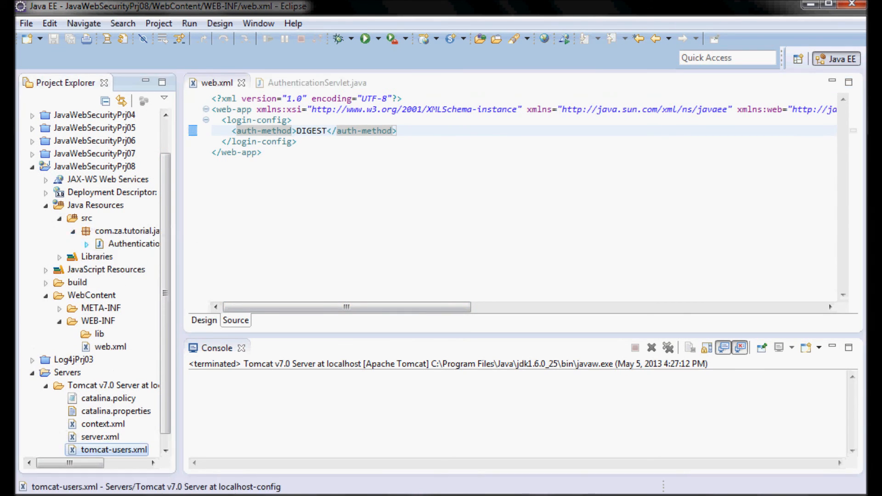
Run AuthenticationServlet.java on the Tomcat server via Run As > Run on Server.
right_click(117, 244)
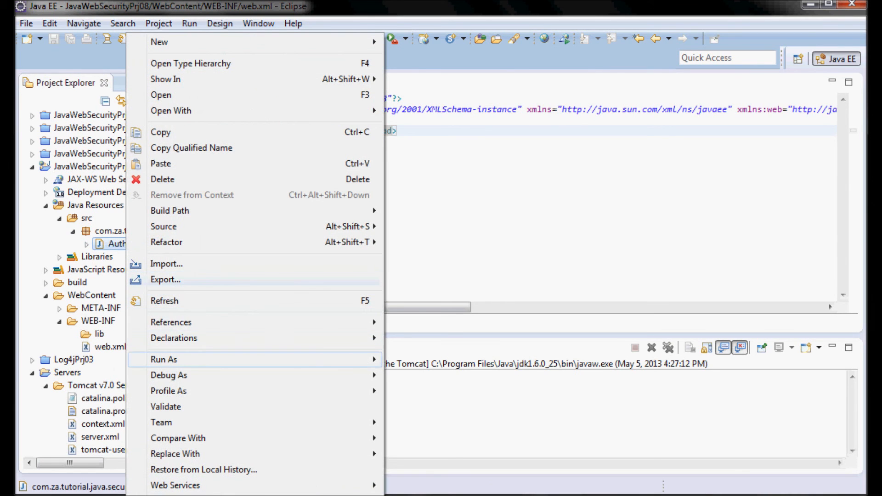
click(164, 359)
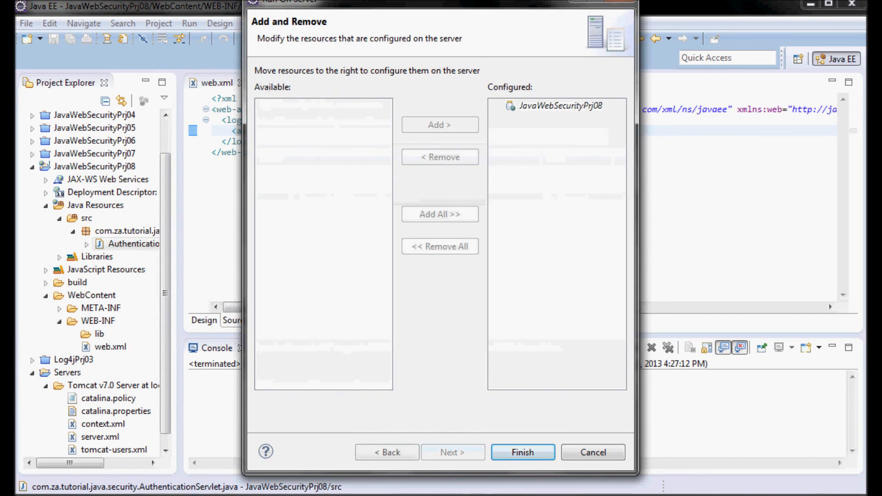
click(521, 452)
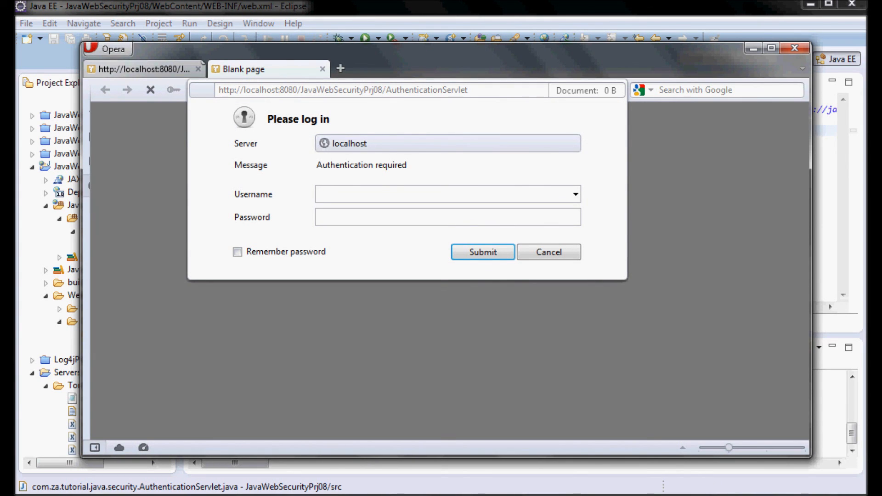
Submit the DIGEST login dialog as zauser with the password.
text(zause)
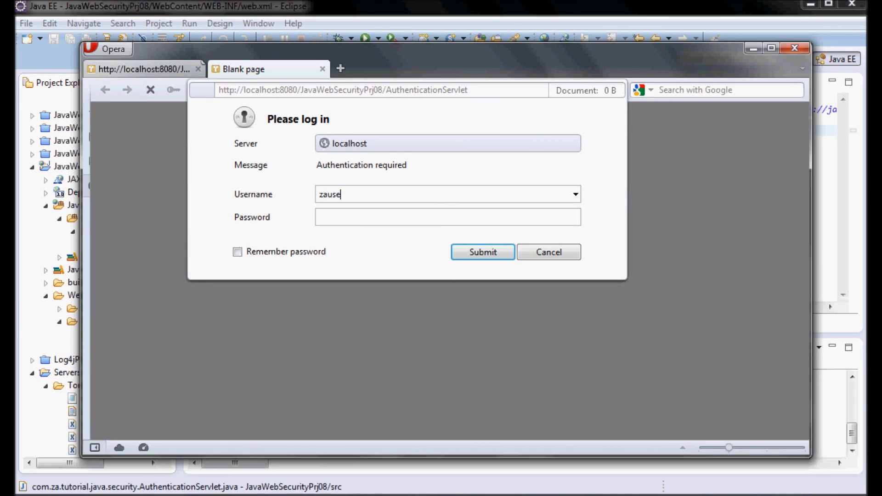
text(r)
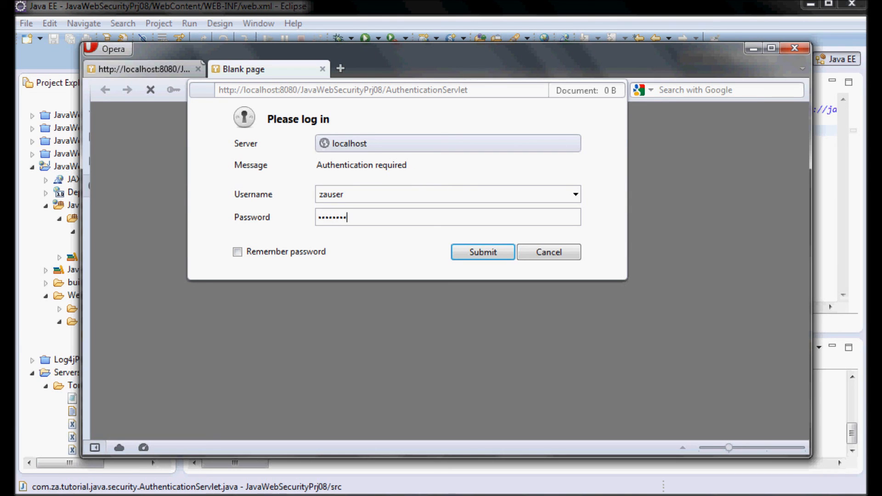
click(482, 251)
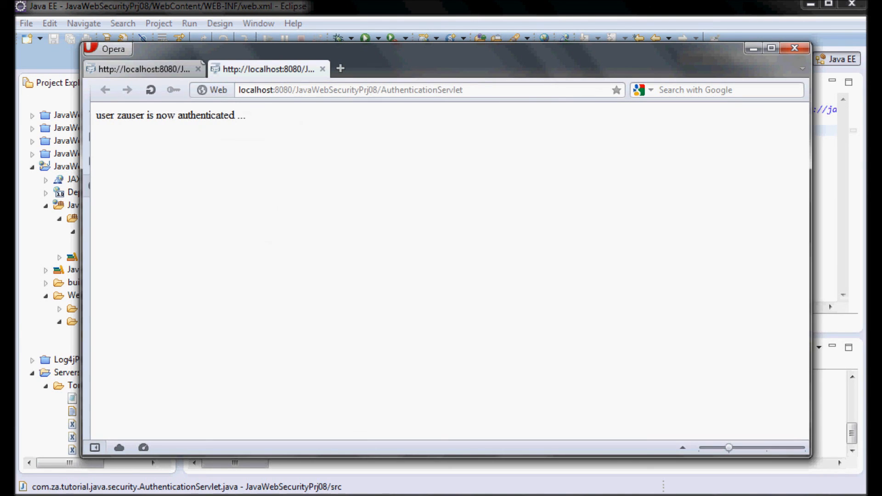